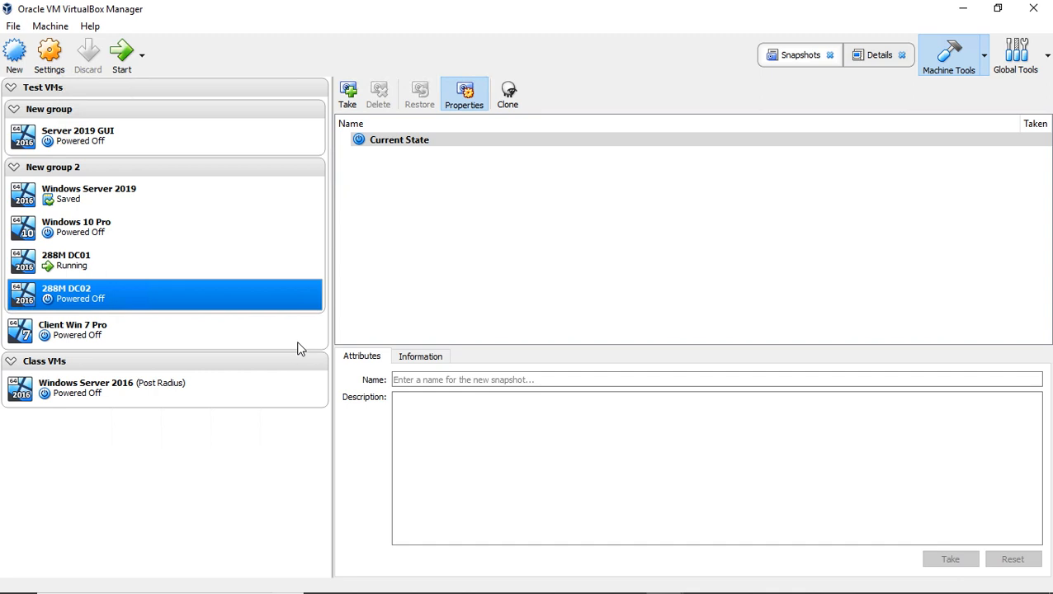
{"action": "mouse_move", "coordinate": [244, 304]}
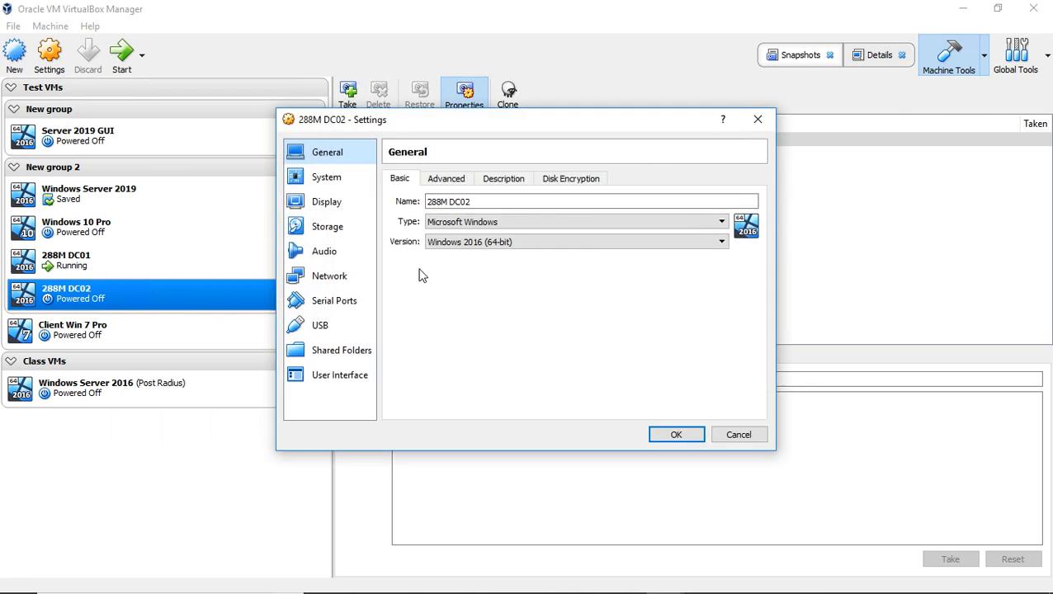
Step: Review Adapter 1's internal-network advanced details, then view the still-disabled Adapter 2
{"action": "left_click", "coordinate": [330, 276]}
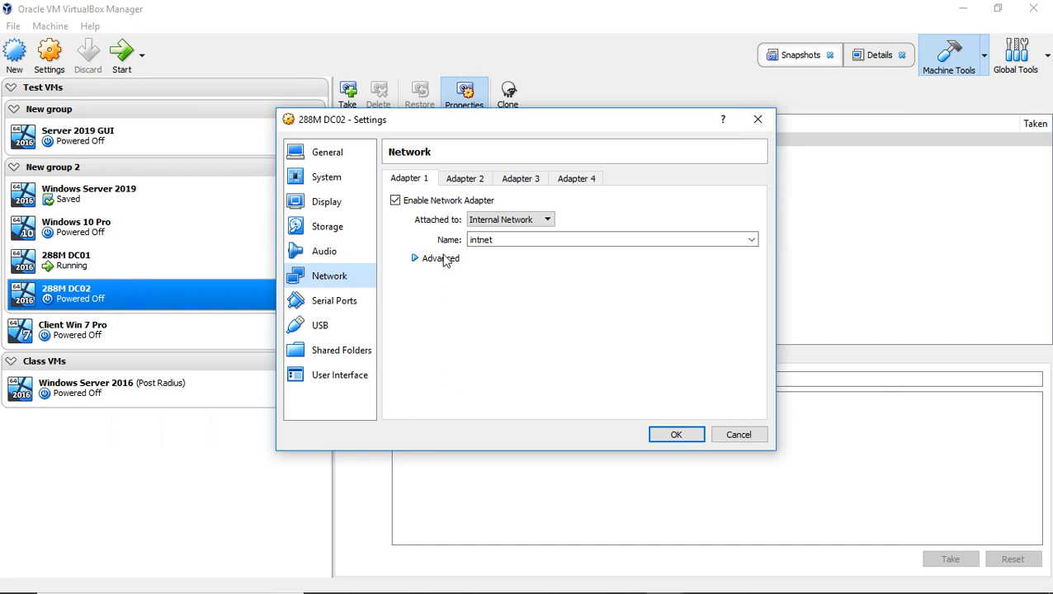
{"action": "left_click", "coordinate": [436, 257]}
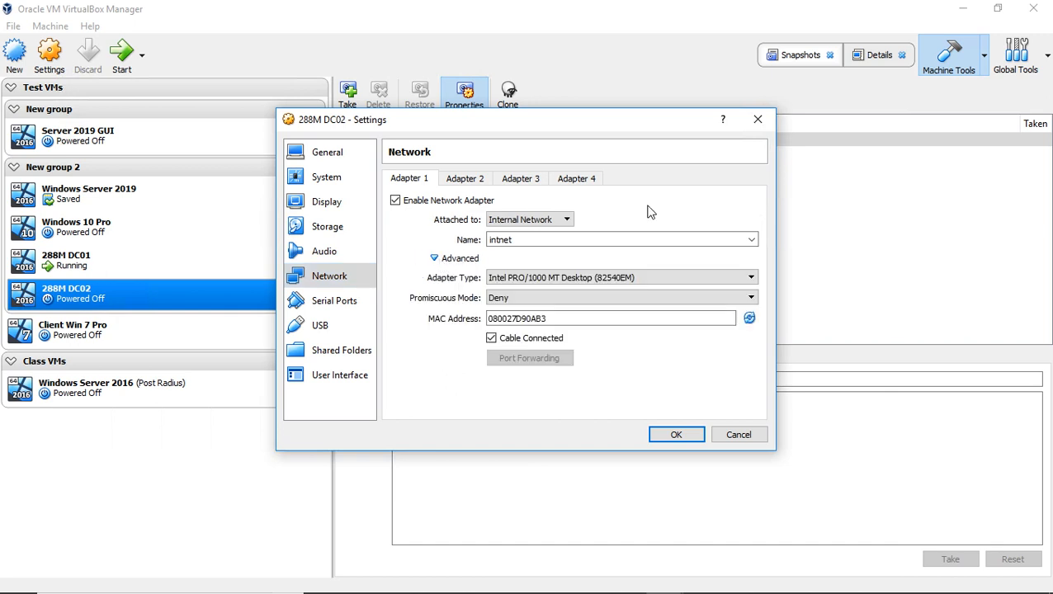
{"action": "mouse_move", "coordinate": [477, 205]}
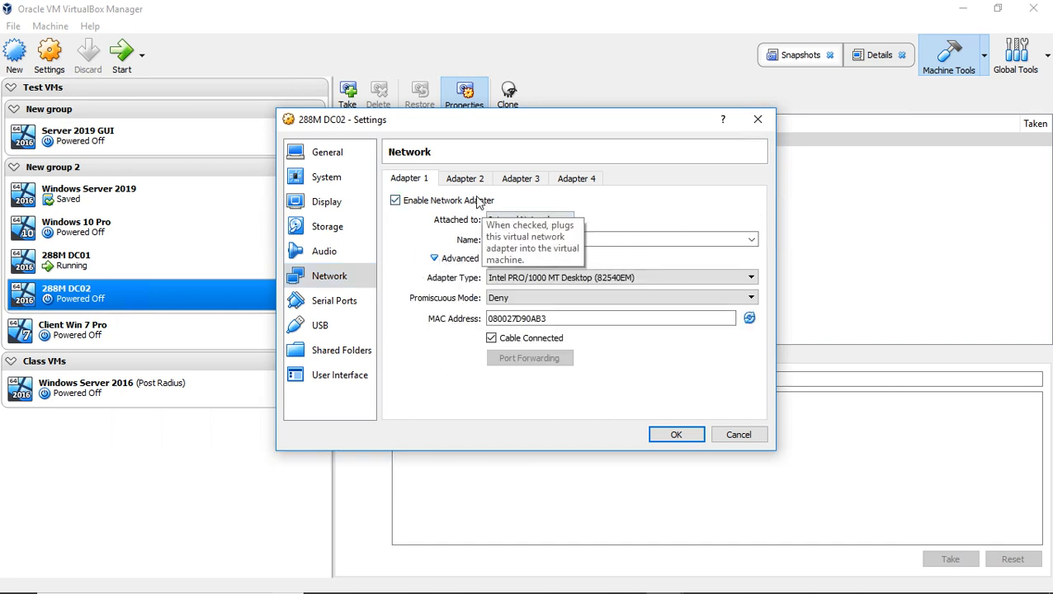
{"action": "left_click", "coordinate": [466, 179]}
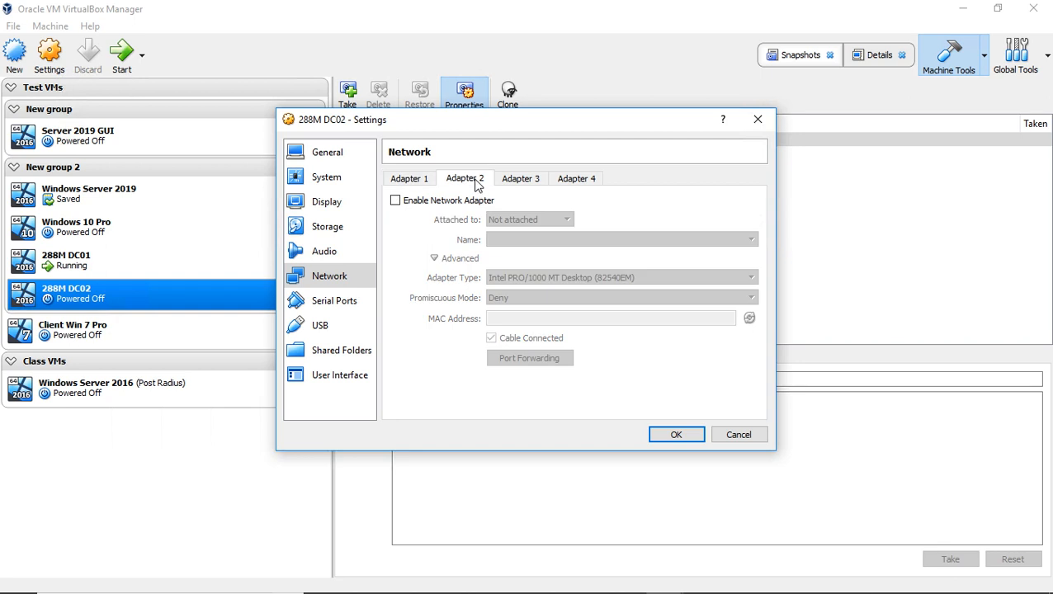
Step: Enable Adapter 2 and attach it to Internal Network 'intnet' like Adapter 1
{"action": "left_click", "coordinate": [396, 200]}
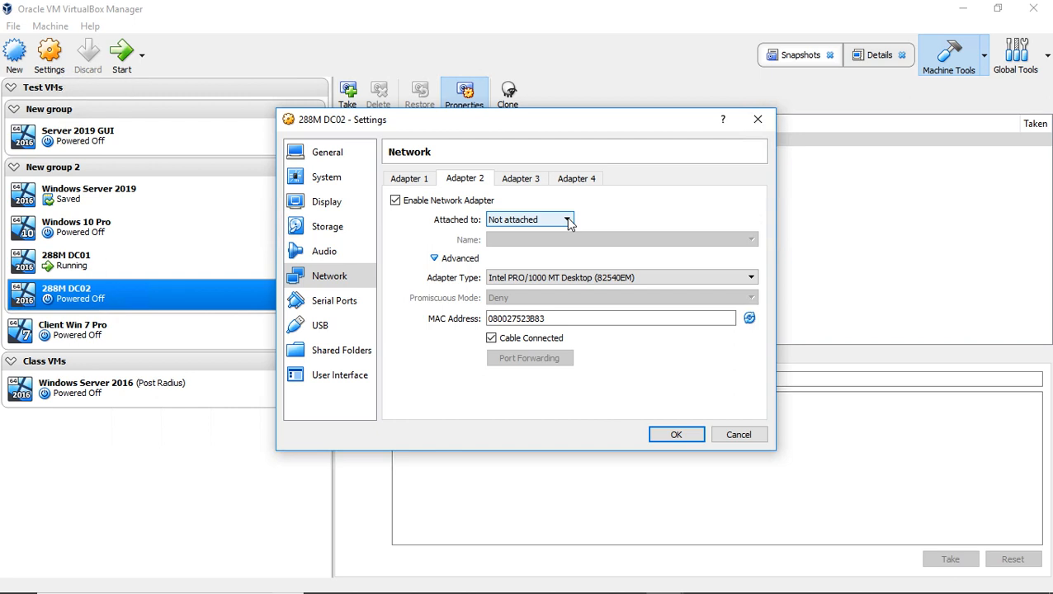
{"action": "left_click", "coordinate": [568, 220]}
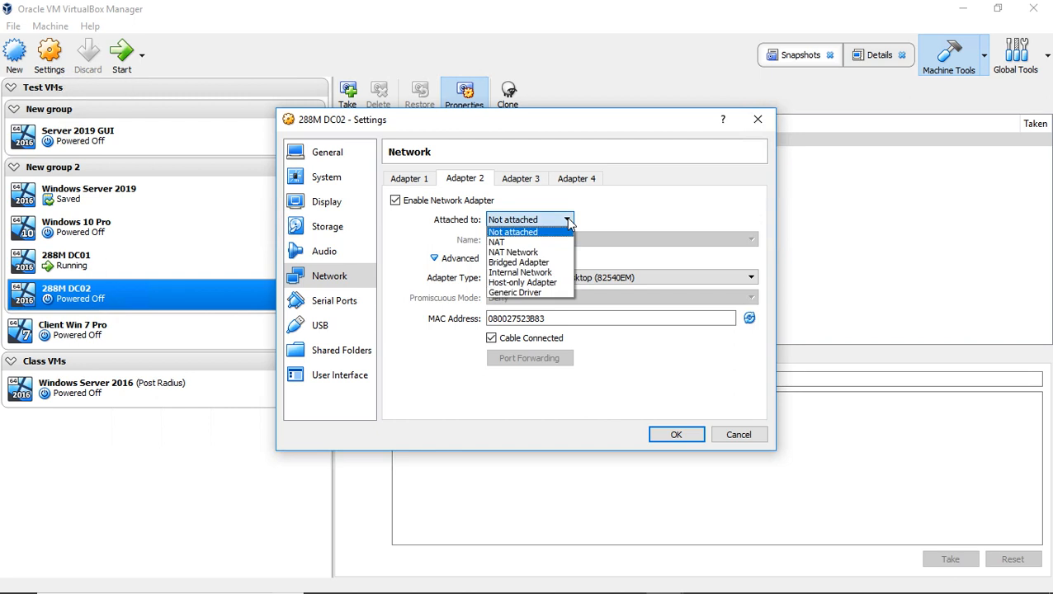
{"action": "mouse_move", "coordinate": [496, 241]}
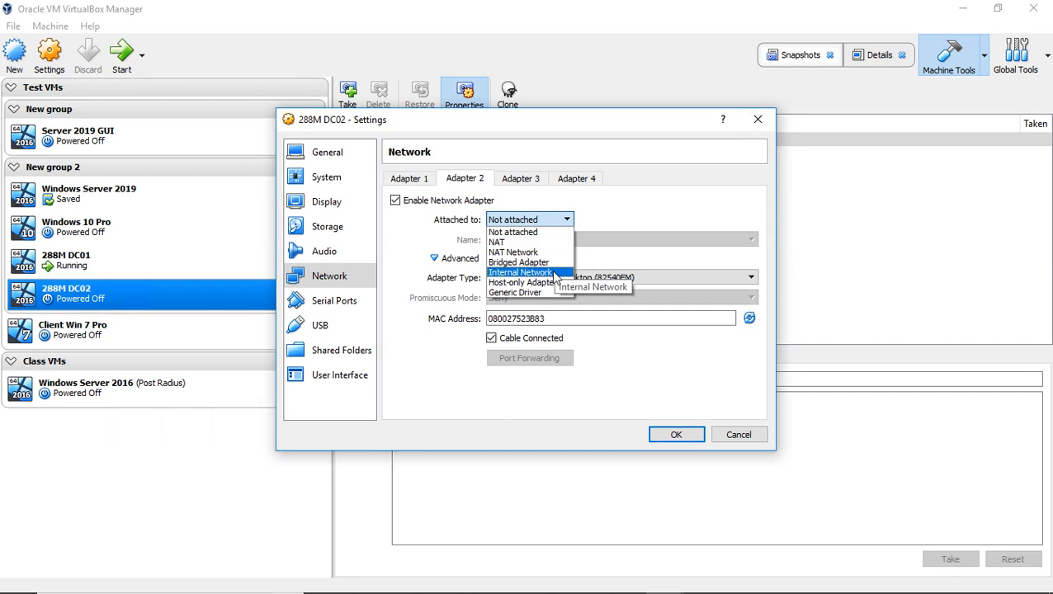
{"action": "left_click", "coordinate": [520, 272]}
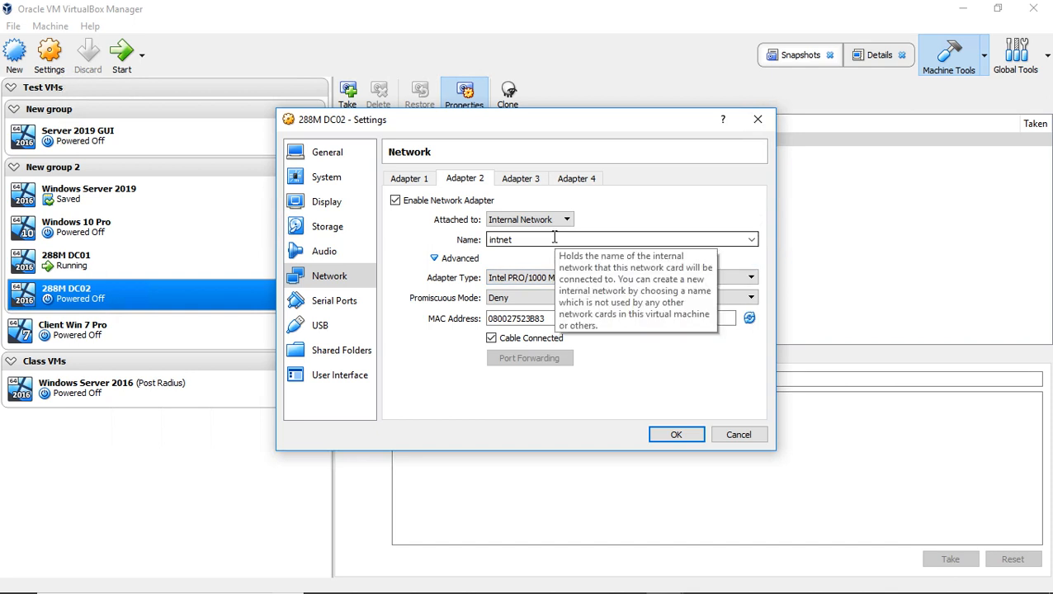
{"action": "mouse_move", "coordinate": [461, 258]}
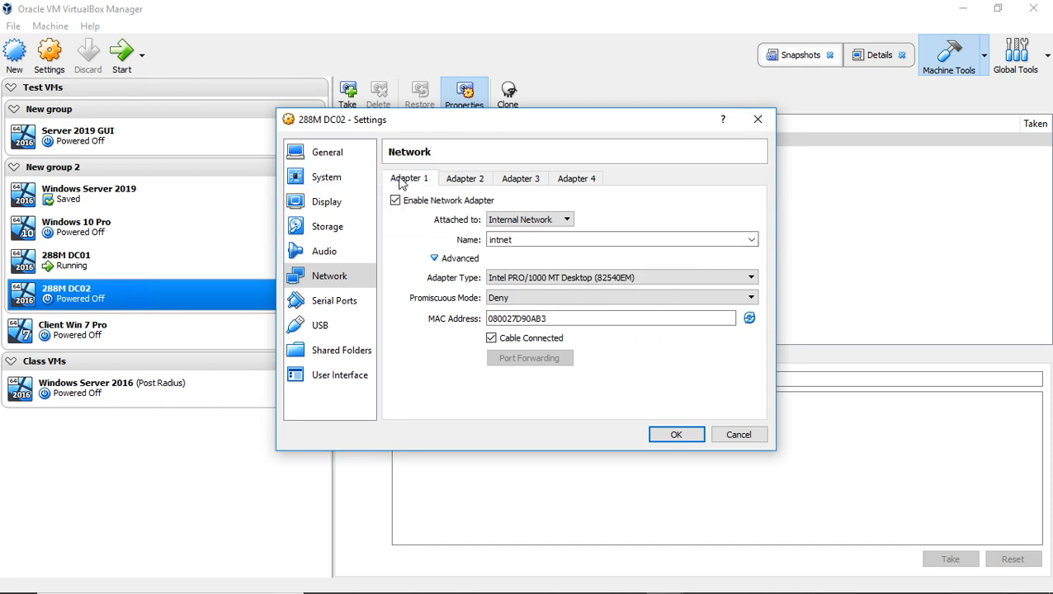
Step: Rename Adapter 2's internal network to 'Net2'
{"action": "left_click", "coordinate": [466, 178]}
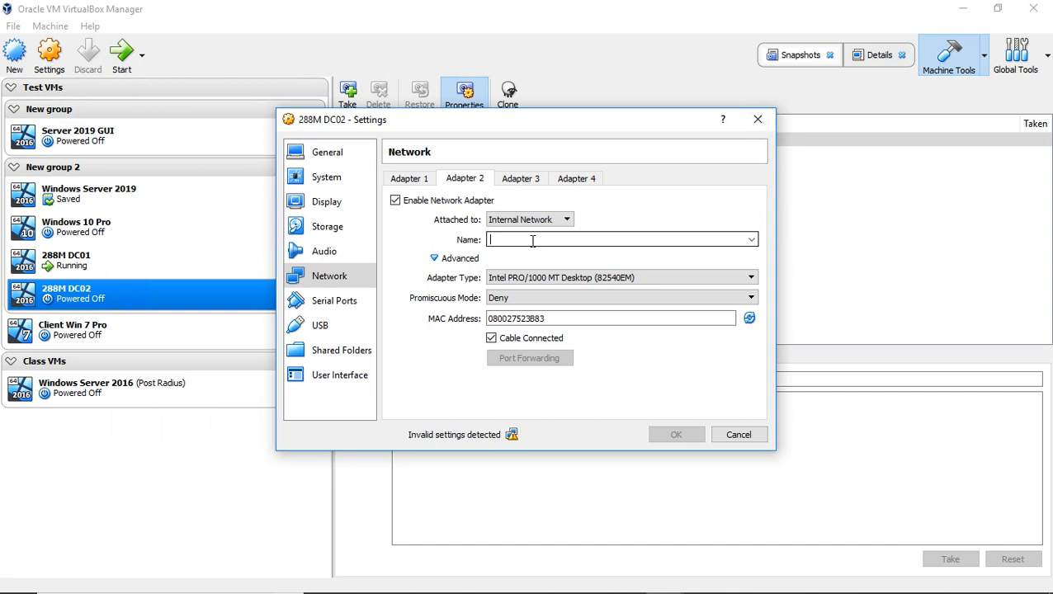
{"action": "type", "text": "Net2"}
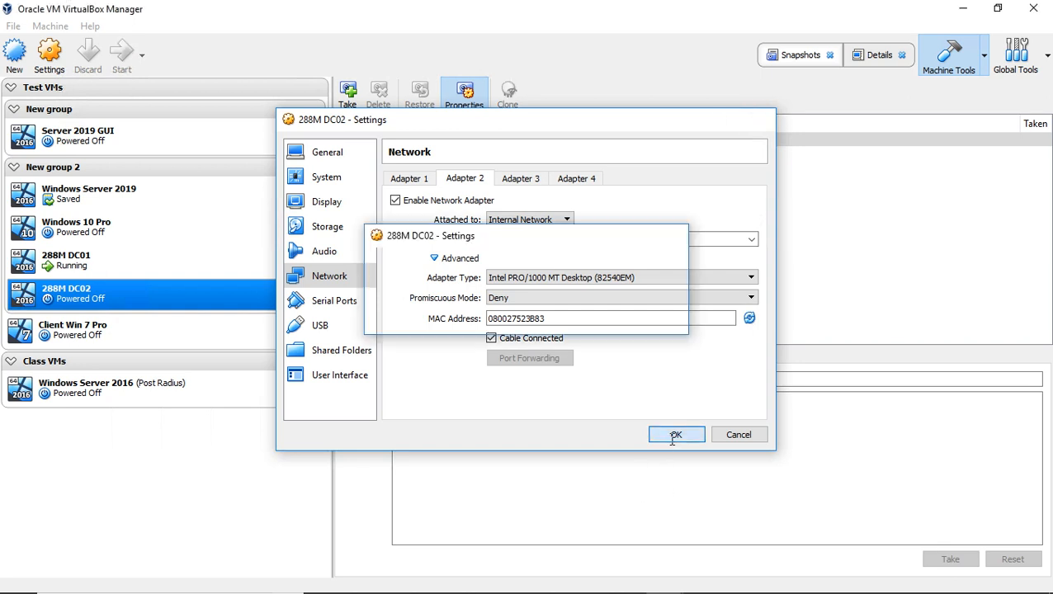
Step: Confirm the 288M DC02 settings with OK and boot the virtual machine
{"action": "left_click", "coordinate": [677, 436]}
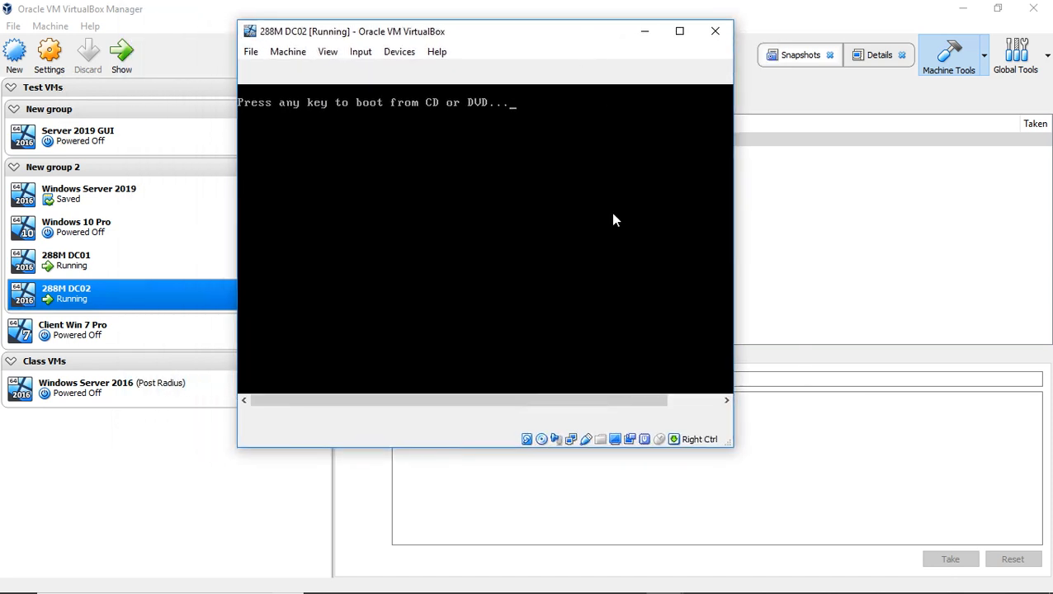
Step: Reach the guest's Network Connections list showing Ethernet and Ethernet 2
{"action": "left_click", "coordinate": [678, 30]}
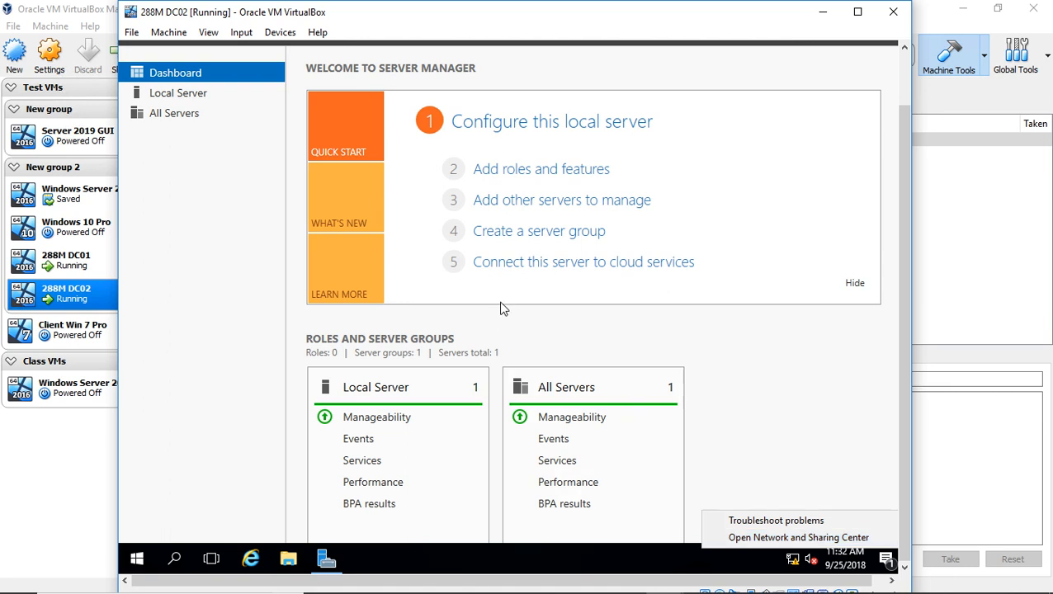
{"action": "mouse_move", "coordinate": [389, 208]}
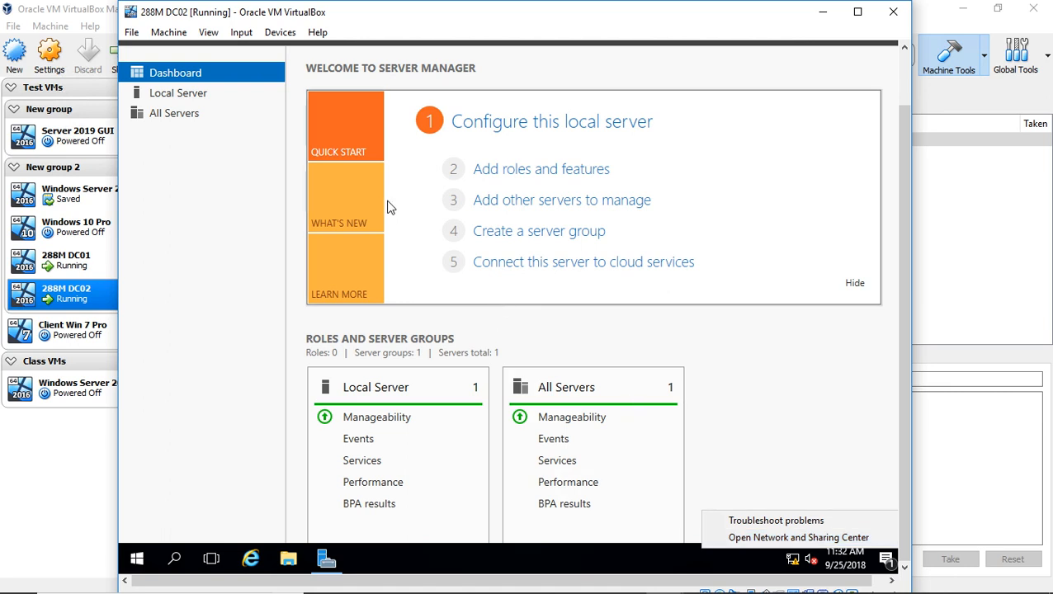
{"action": "left_click", "coordinate": [799, 538]}
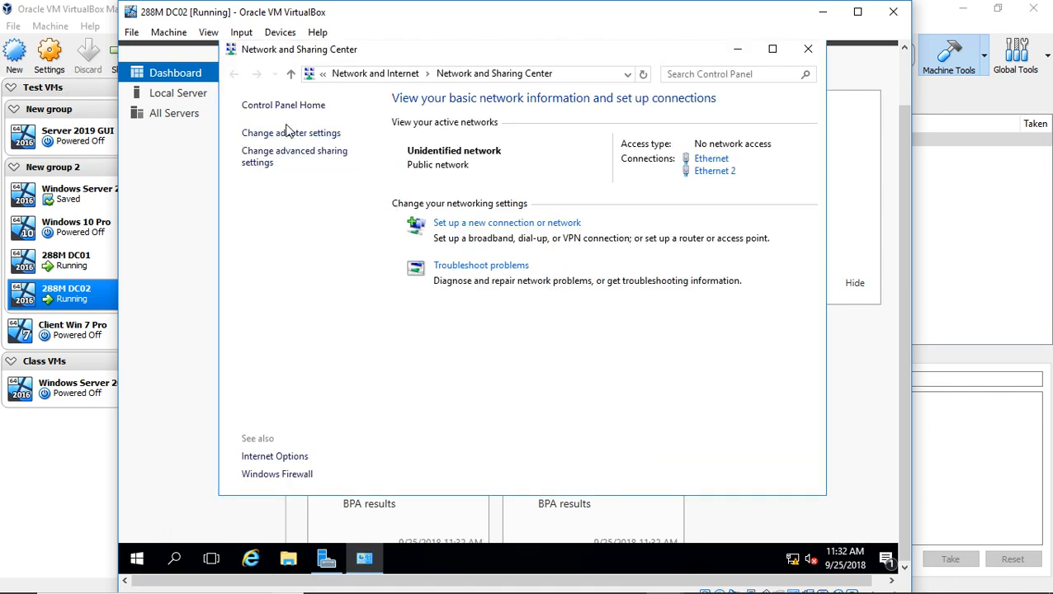
{"action": "left_click", "coordinate": [291, 132]}
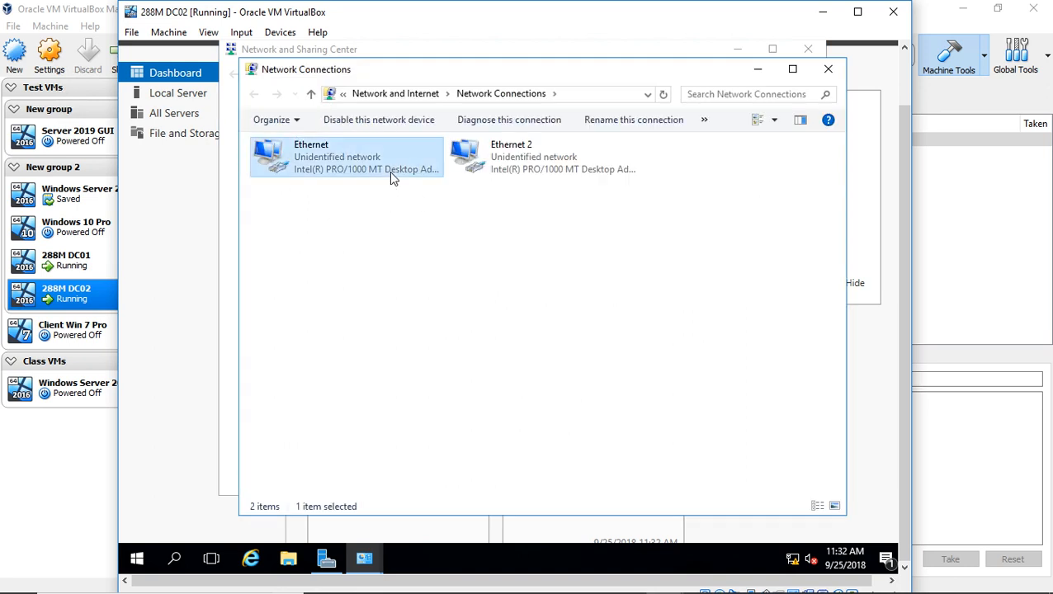
Step: Inspect Ethernet 2's properties and IPv4 settings, leaving them unchanged
{"action": "right_click", "coordinate": [541, 157]}
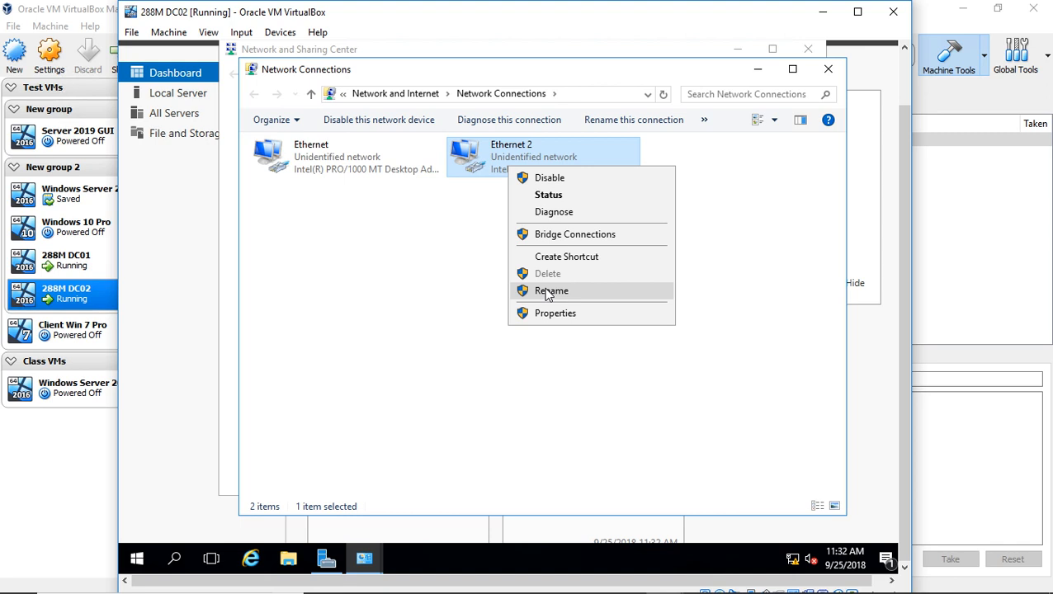
{"action": "left_click", "coordinate": [555, 313]}
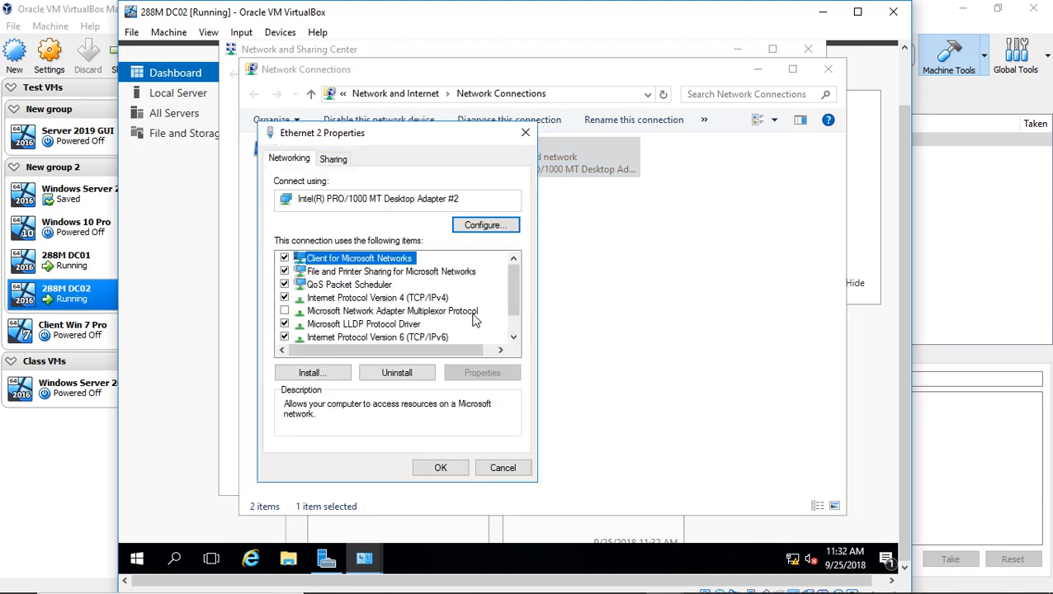
{"action": "left_click", "coordinate": [482, 373]}
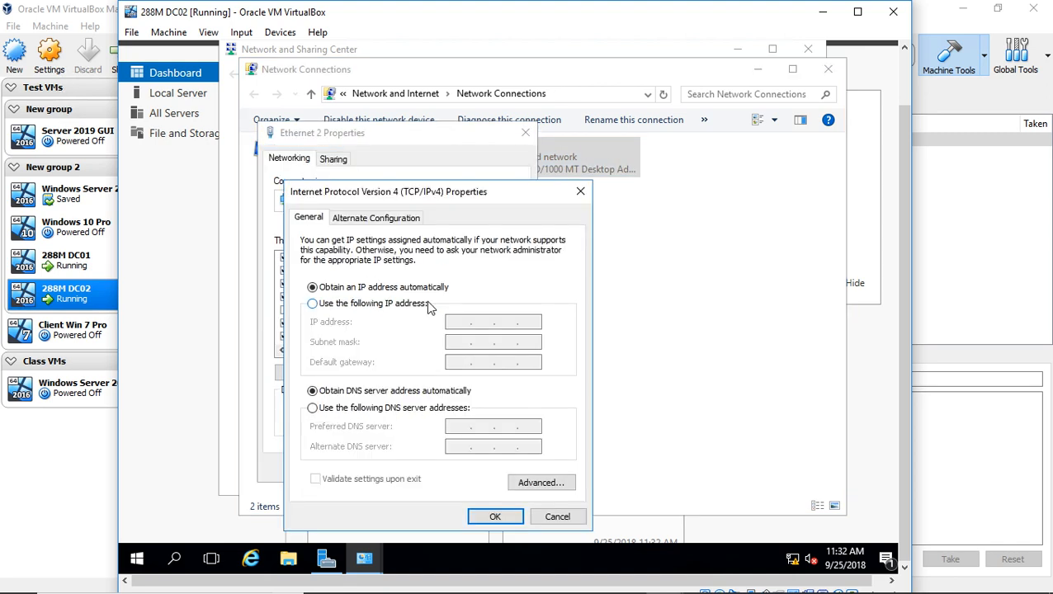
{"action": "mouse_move", "coordinate": [579, 191]}
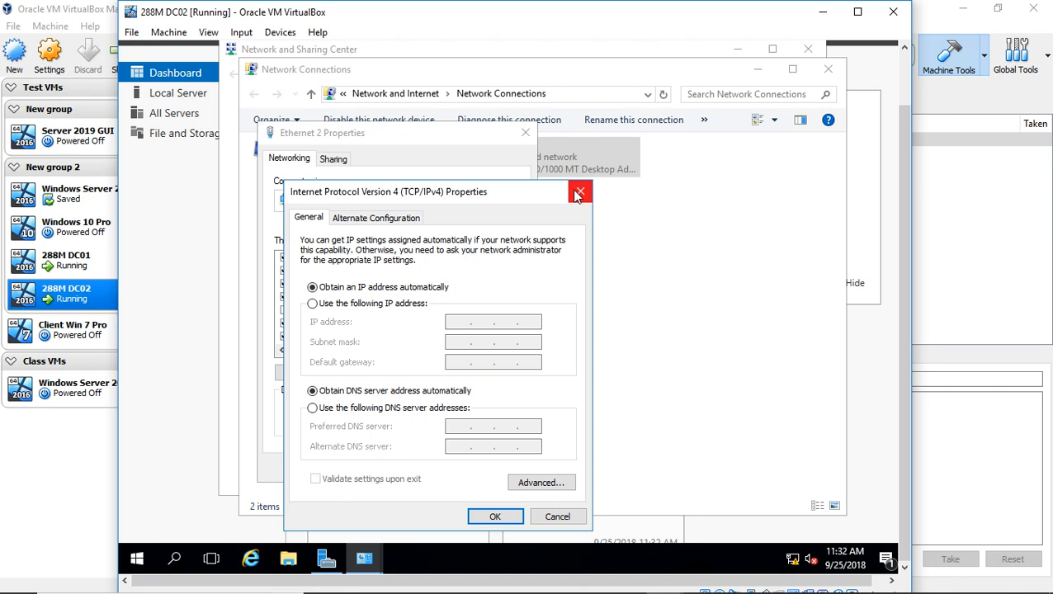
{"action": "left_click", "coordinate": [579, 191]}
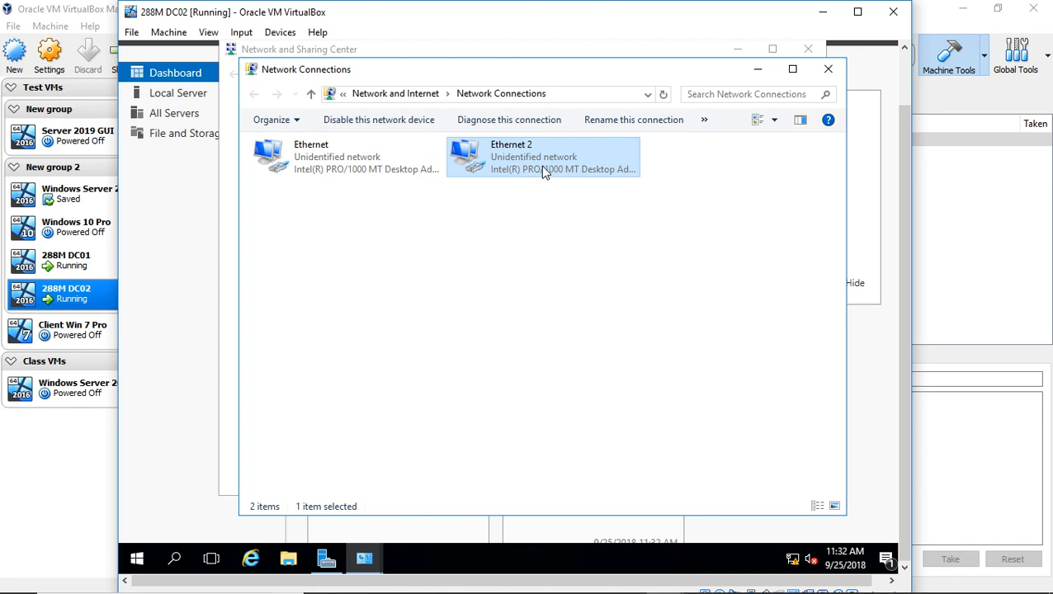
Step: Disable the Ethernet 2 connection so it shows as disabled
{"action": "right_click", "coordinate": [541, 157]}
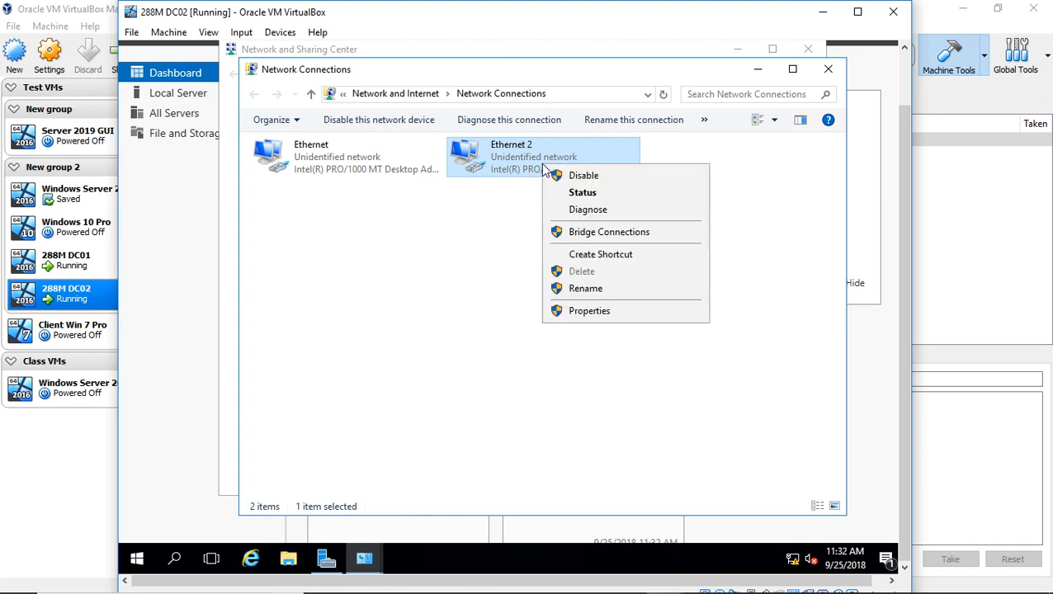
{"action": "left_click", "coordinate": [584, 175]}
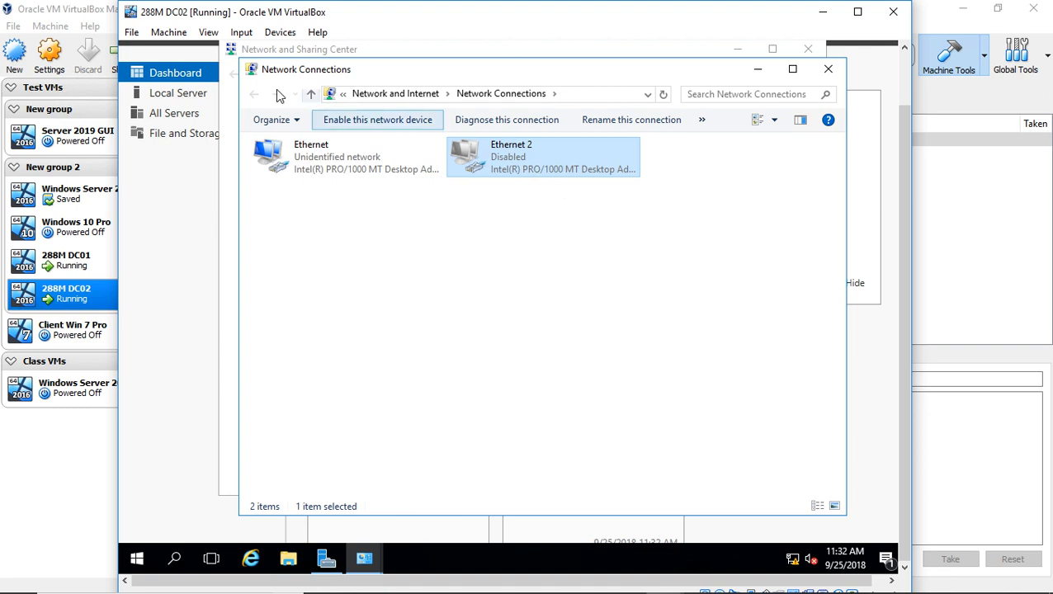
{"action": "left_click", "coordinate": [168, 31]}
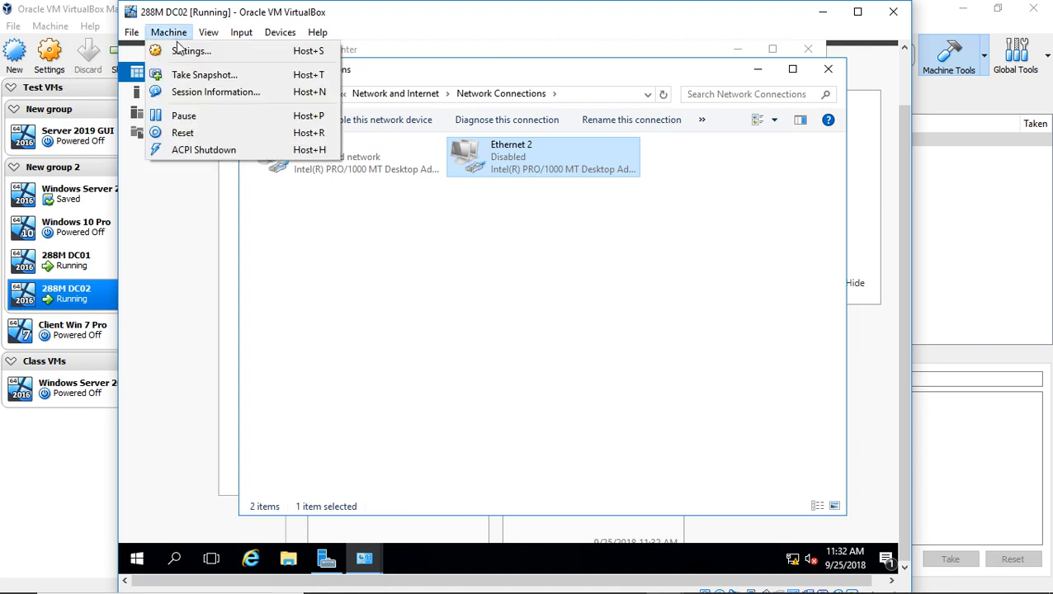